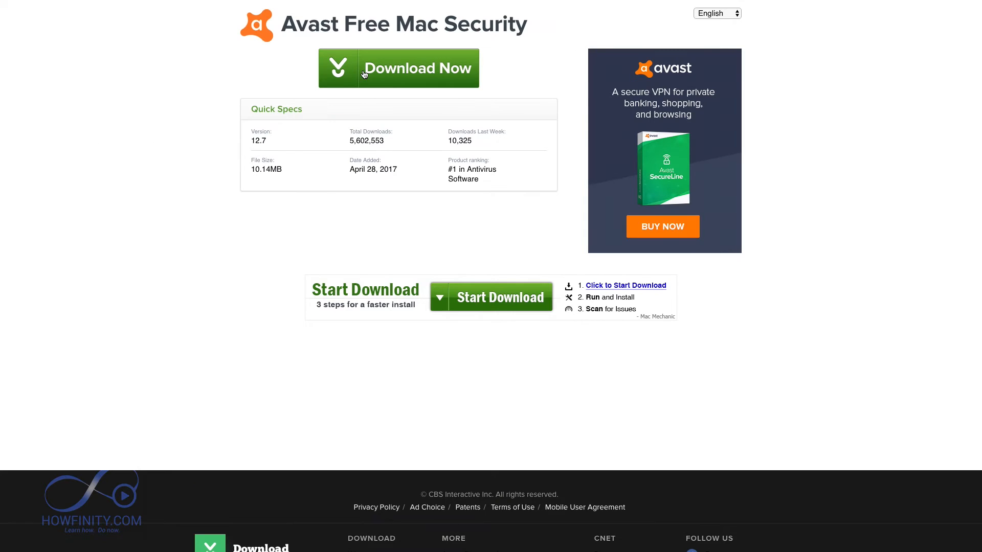
mouse_move(411, 101)
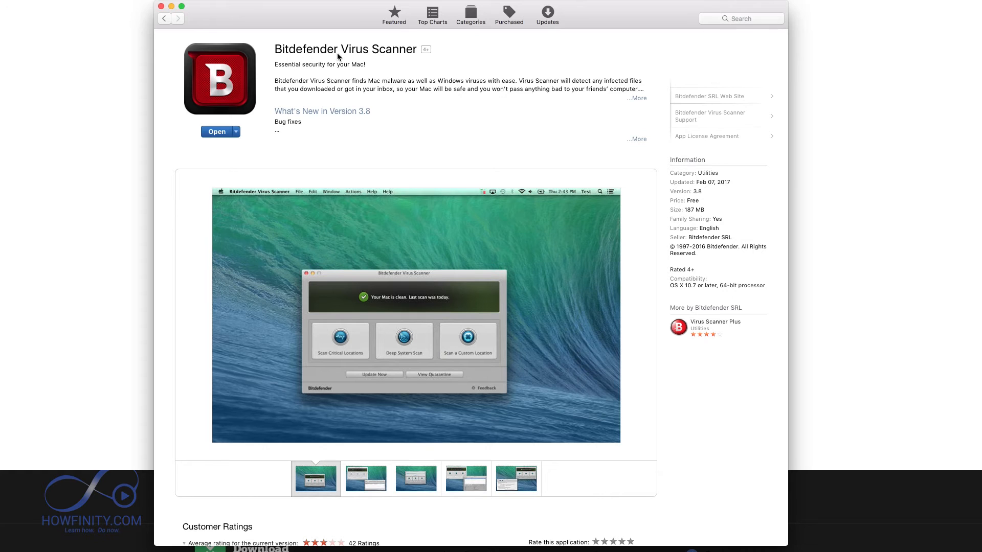
mouse_move(354, 147)
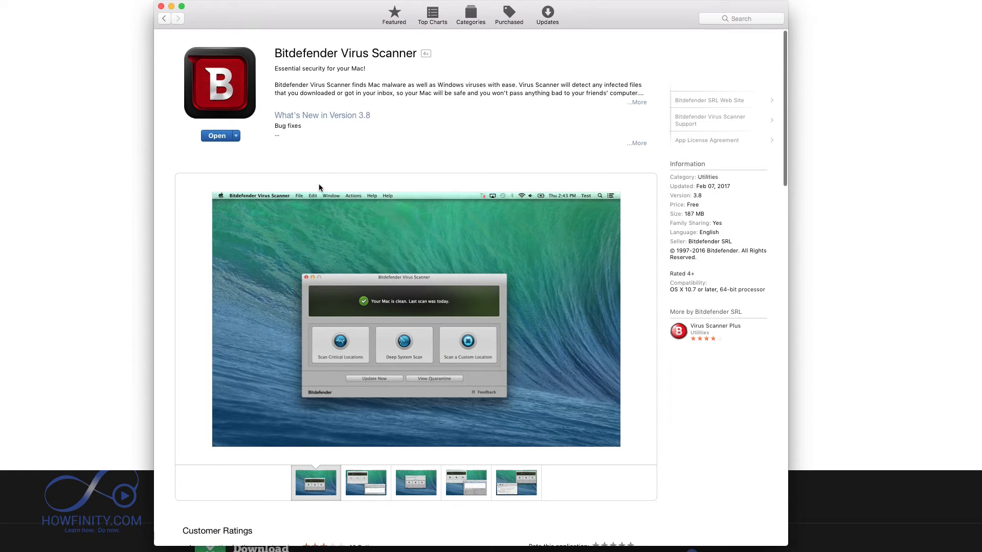
mouse_move(318, 193)
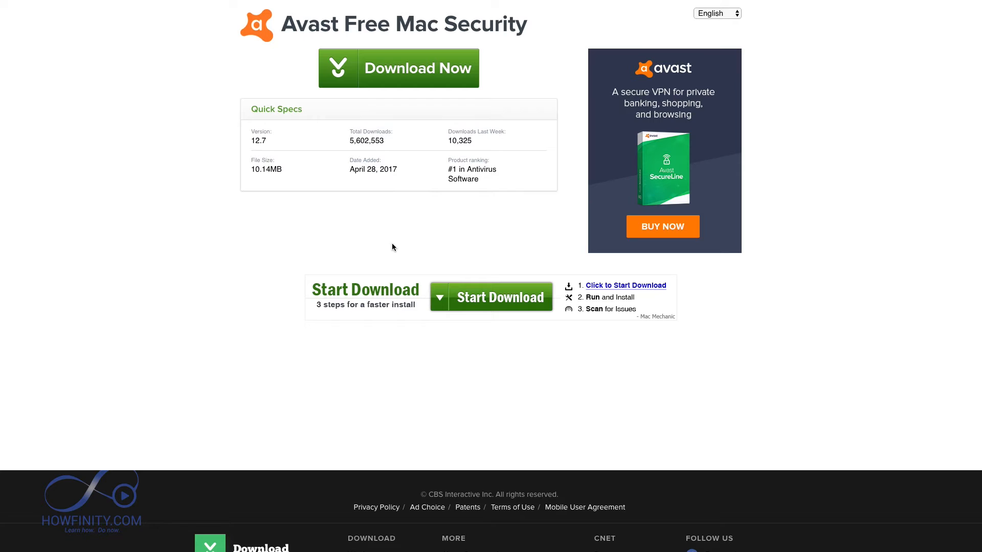
mouse_move(381, 85)
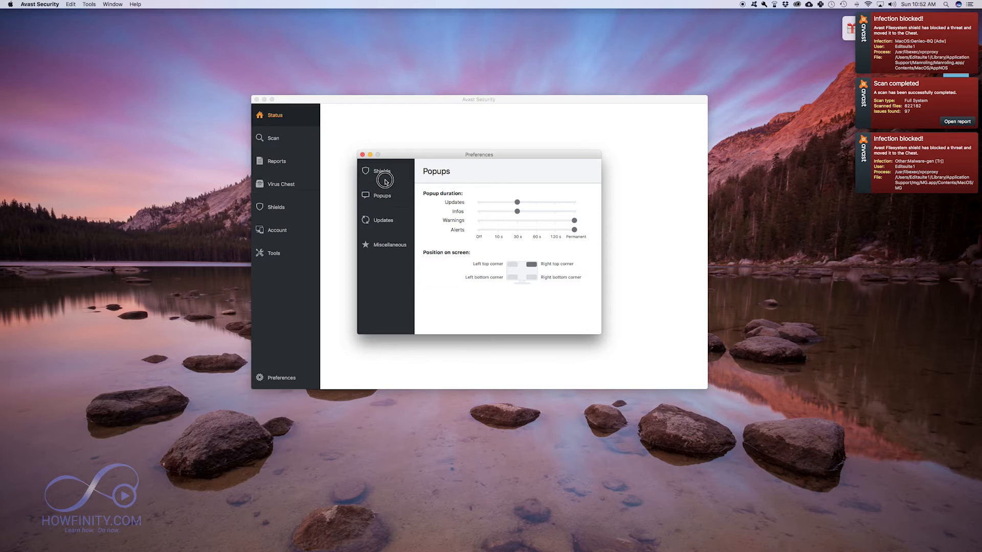
- Leave Preferences and bring up the Full System Scan settings from the Scan list
left_click(365, 154)
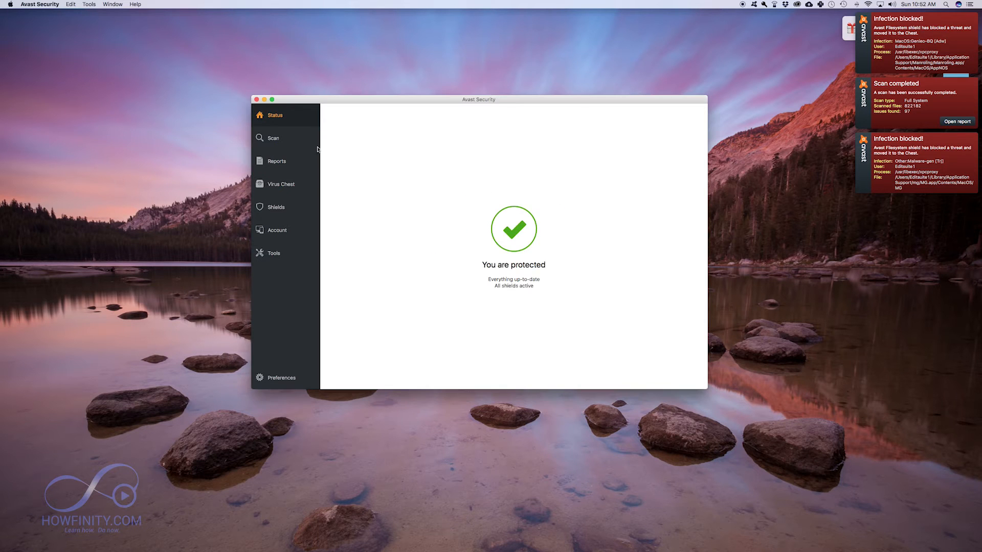
left_click(274, 138)
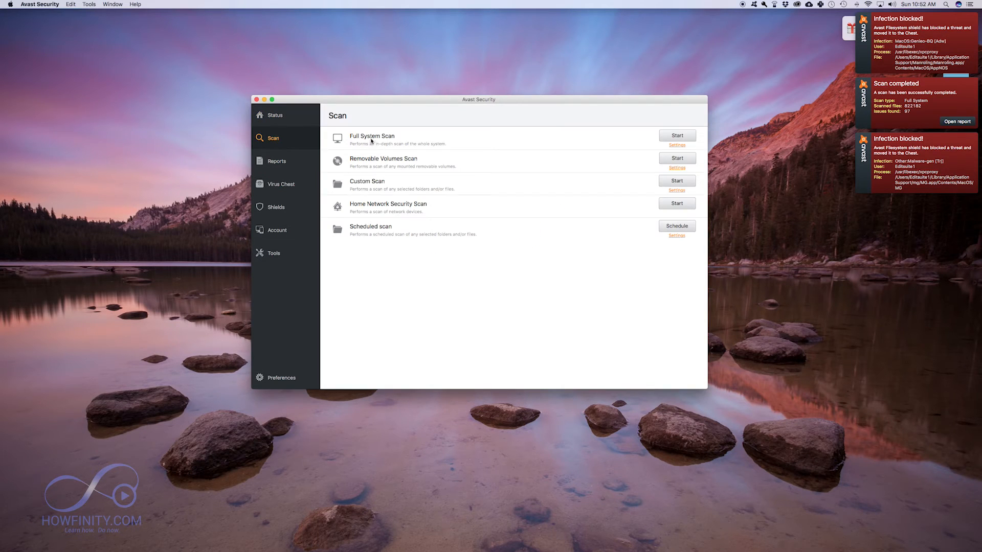
left_click(677, 145)
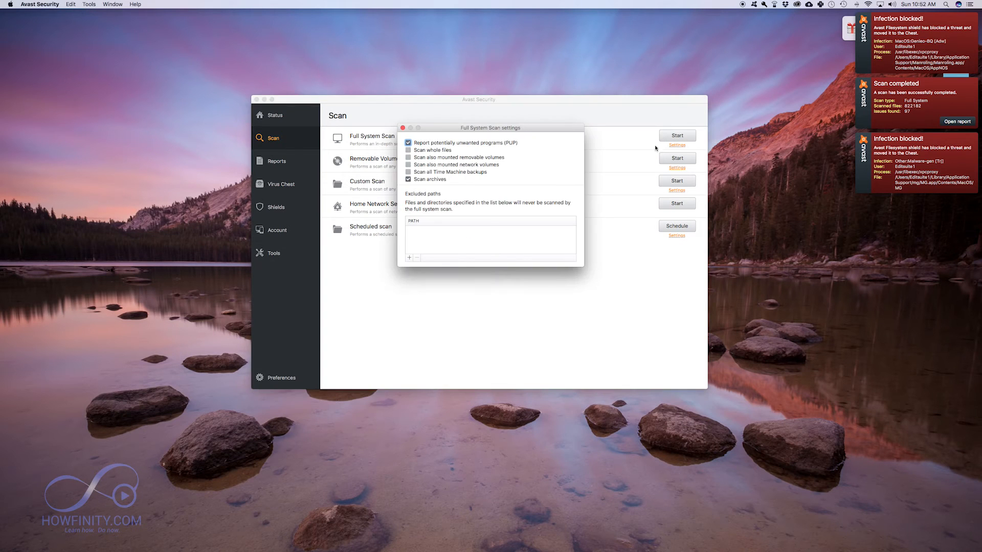
mouse_move(438, 160)
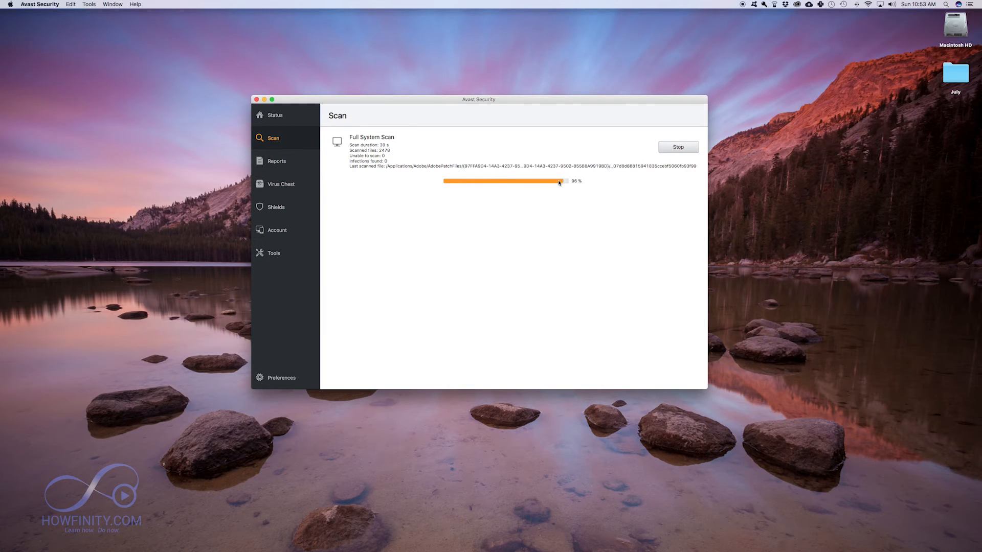
- From Reports, view the first Full System Scan report with its 97 infected files
left_click(276, 161)
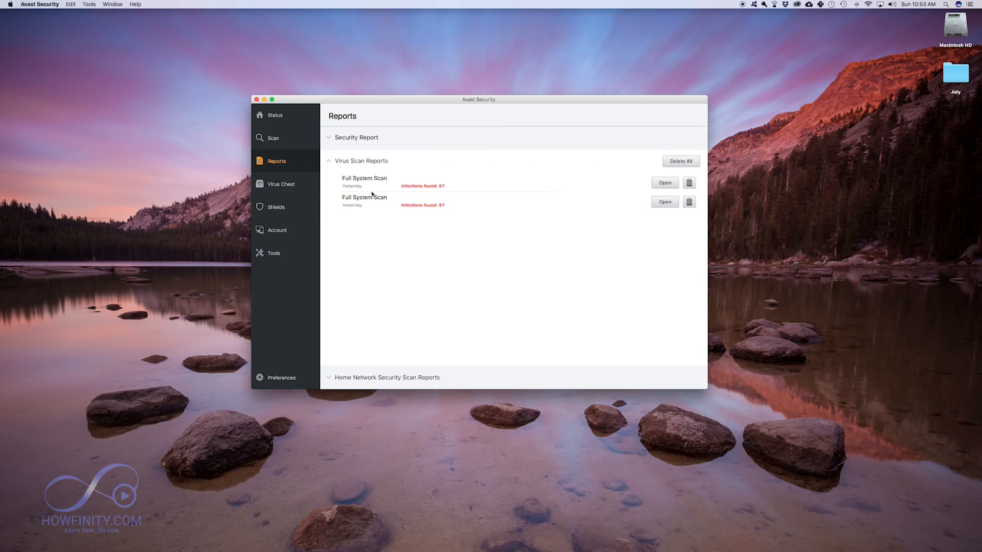
mouse_move(374, 186)
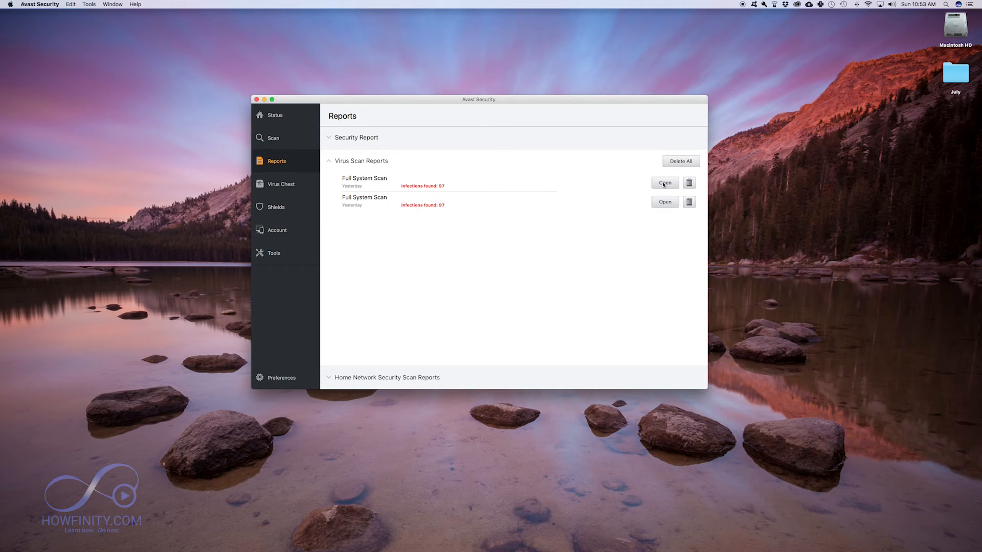
left_click(664, 182)
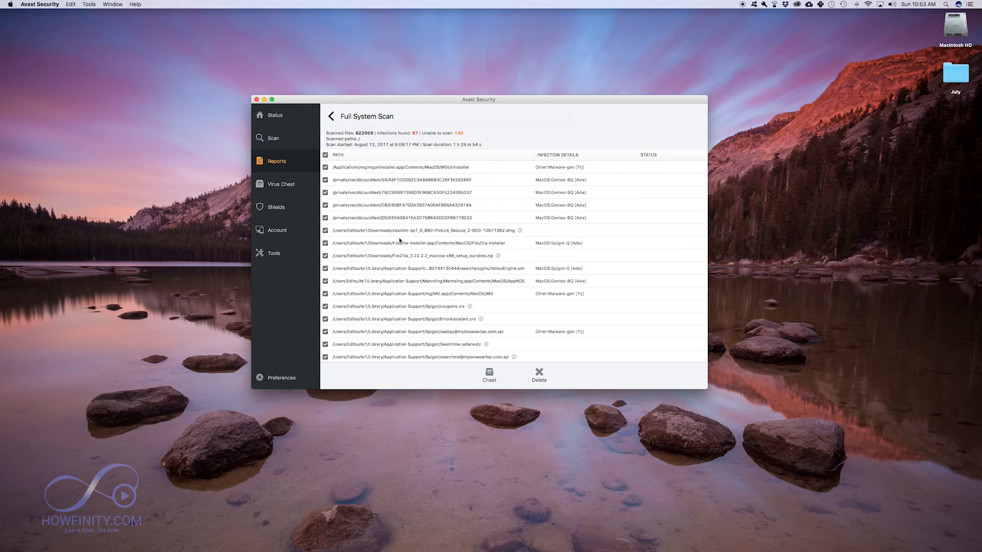
scroll("down", 3)
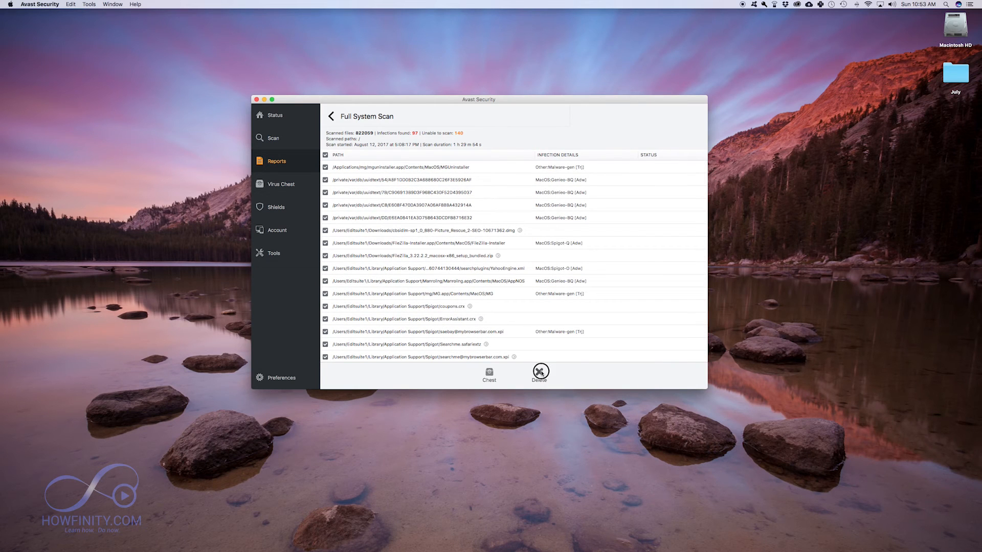
- Delete all infected files, confirming and authorizing with the admin password, and check each shows Deleted
left_click(540, 373)
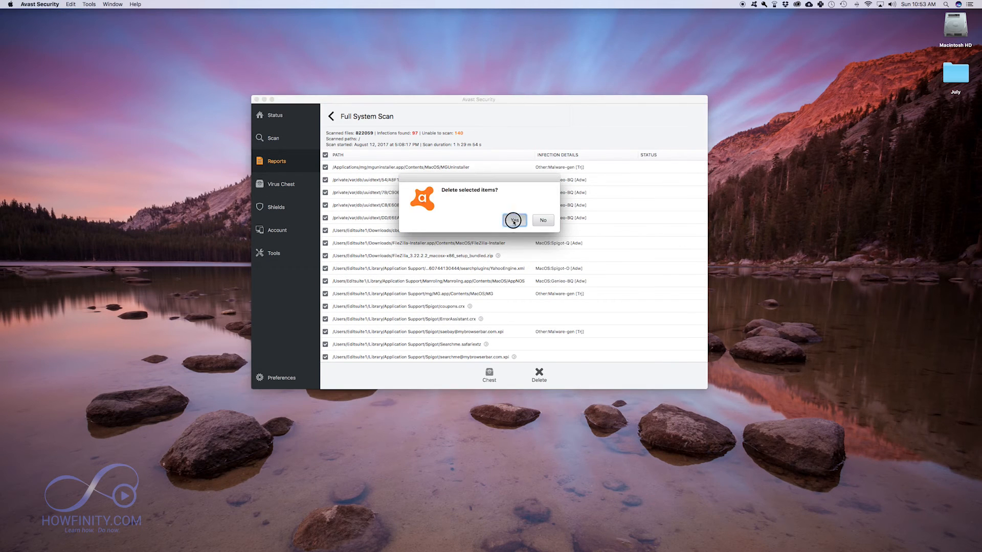
left_click(513, 220)
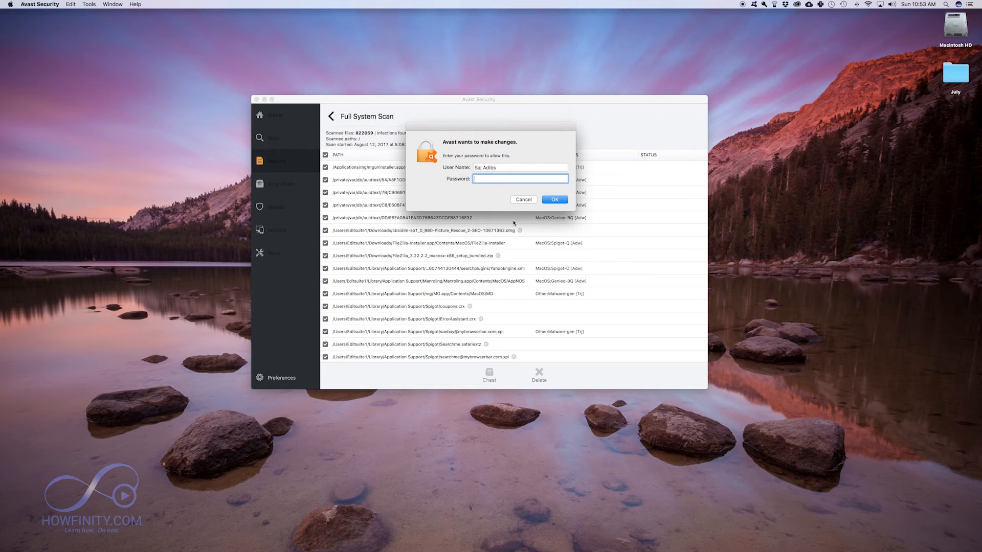
left_click(555, 200)
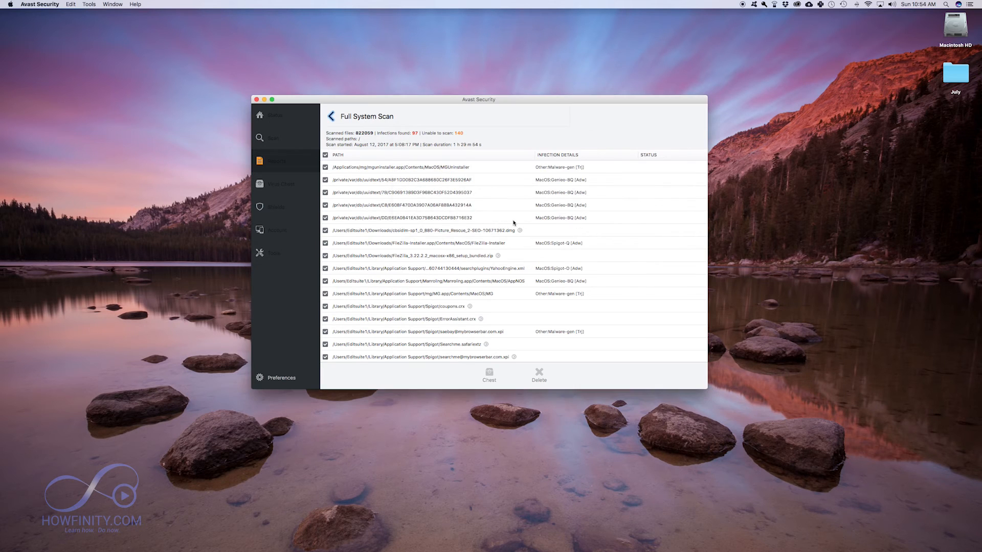
left_click(538, 374)
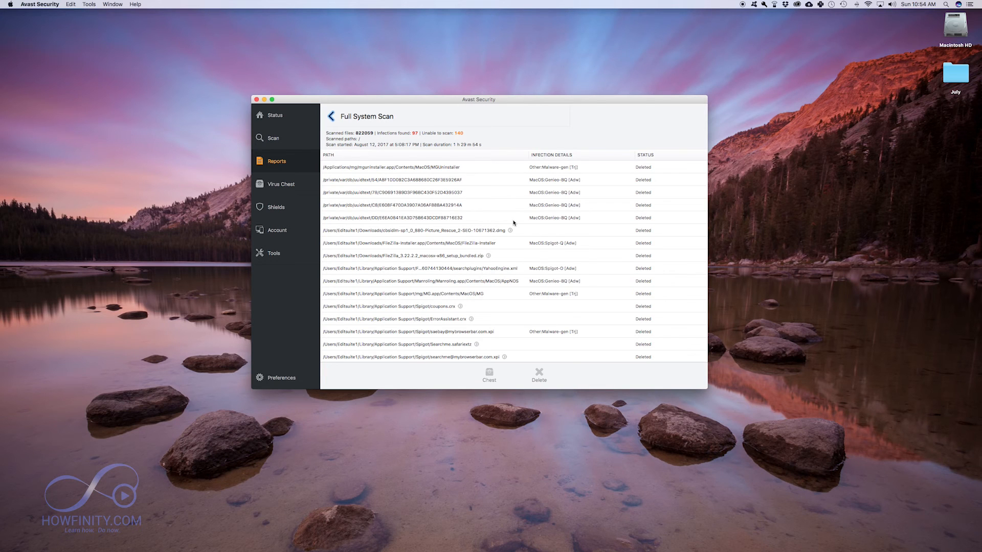
scroll("down", 3)
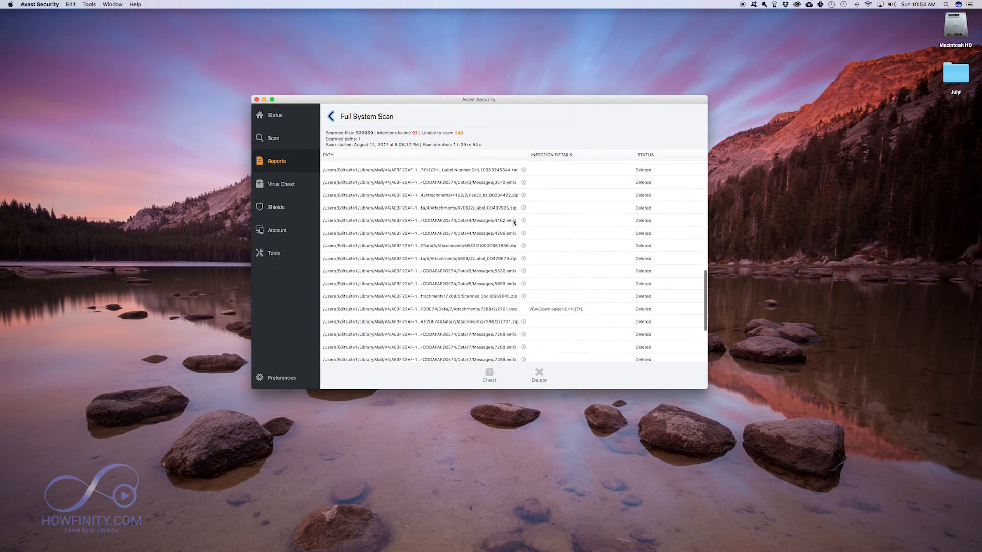
scroll("down", 3)
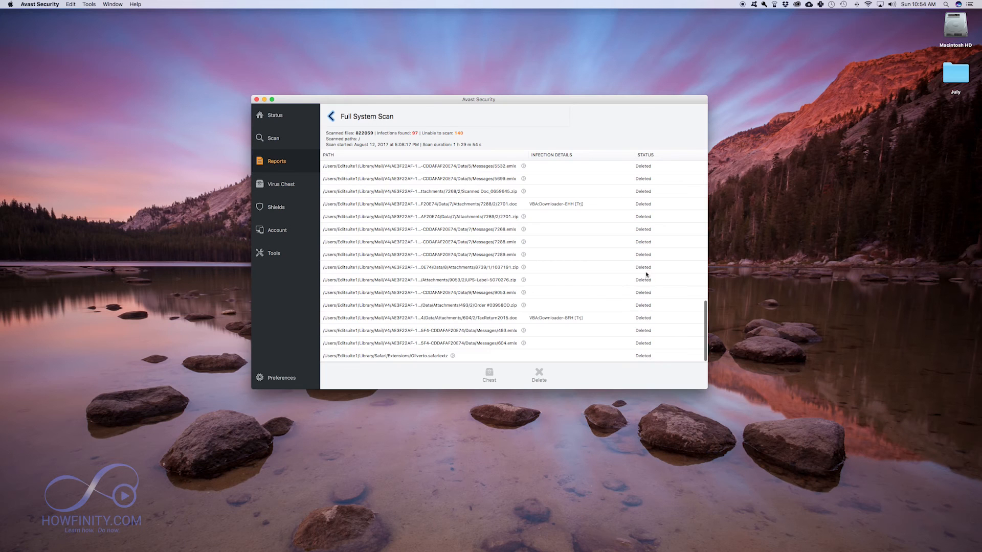
- Permanently delete both quarantined items from the Virus Chest
left_click(280, 184)
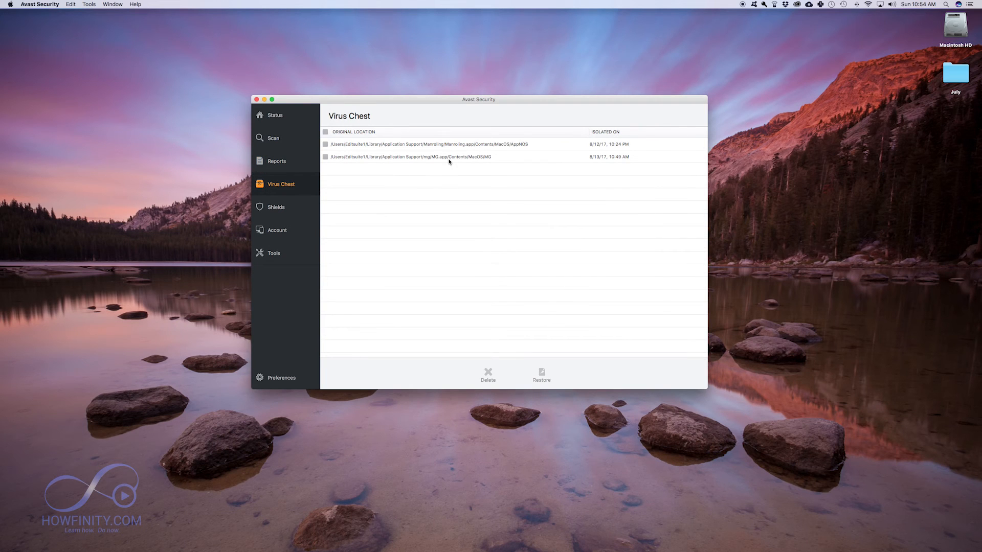
mouse_move(459, 162)
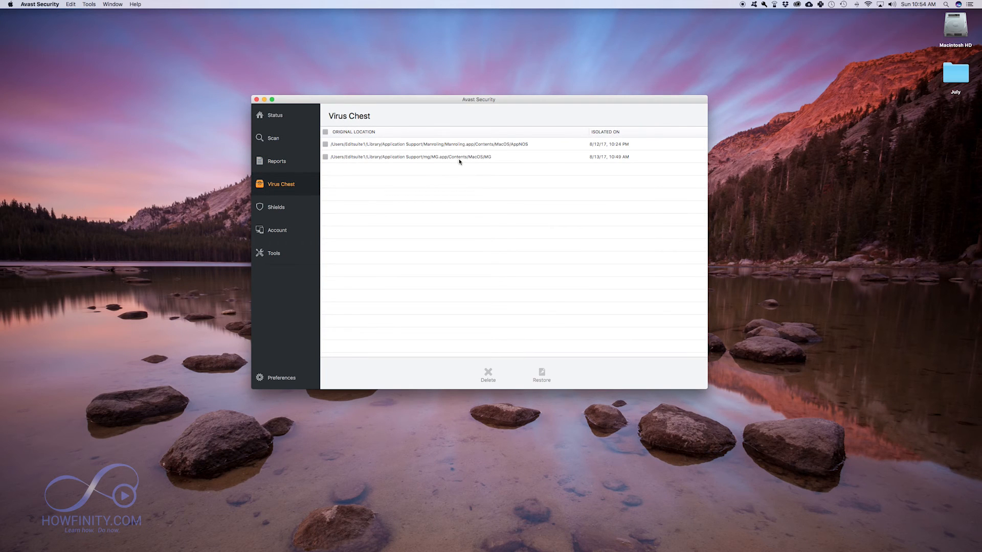
left_click(325, 157)
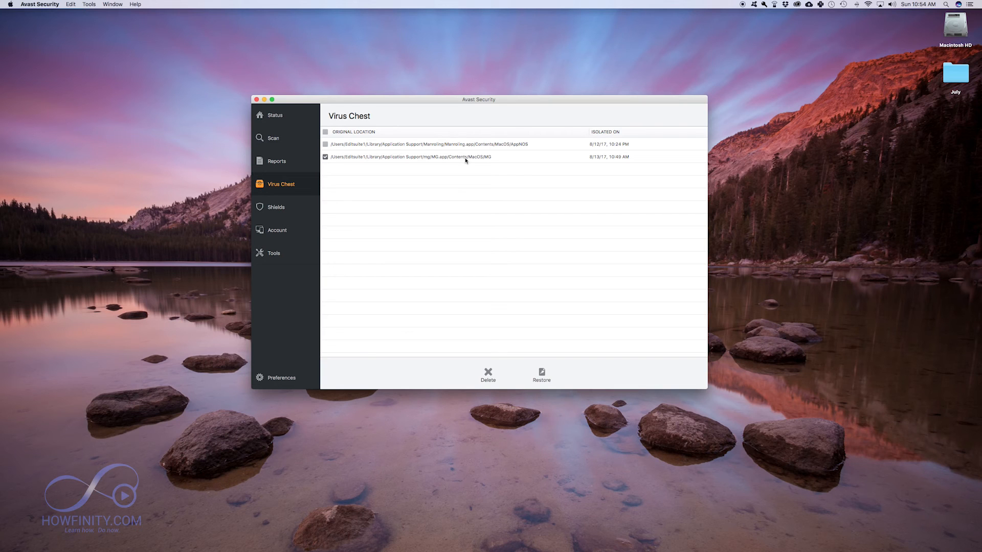
left_click(325, 132)
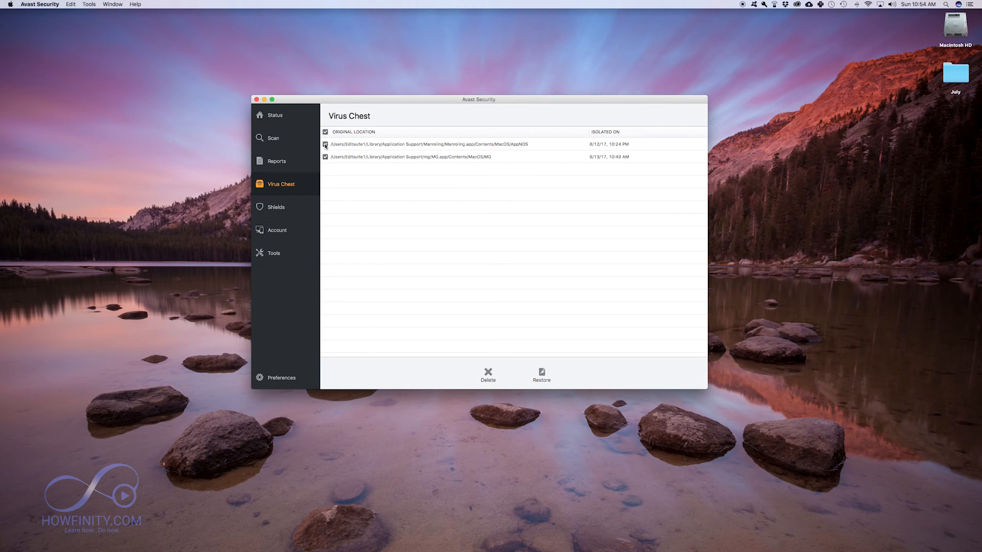
left_click(487, 375)
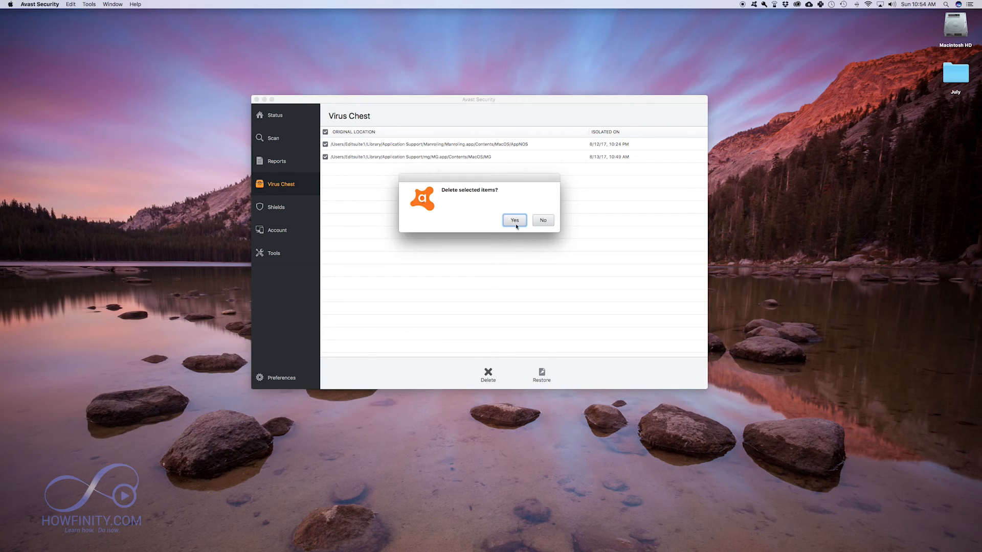
left_click(276, 161)
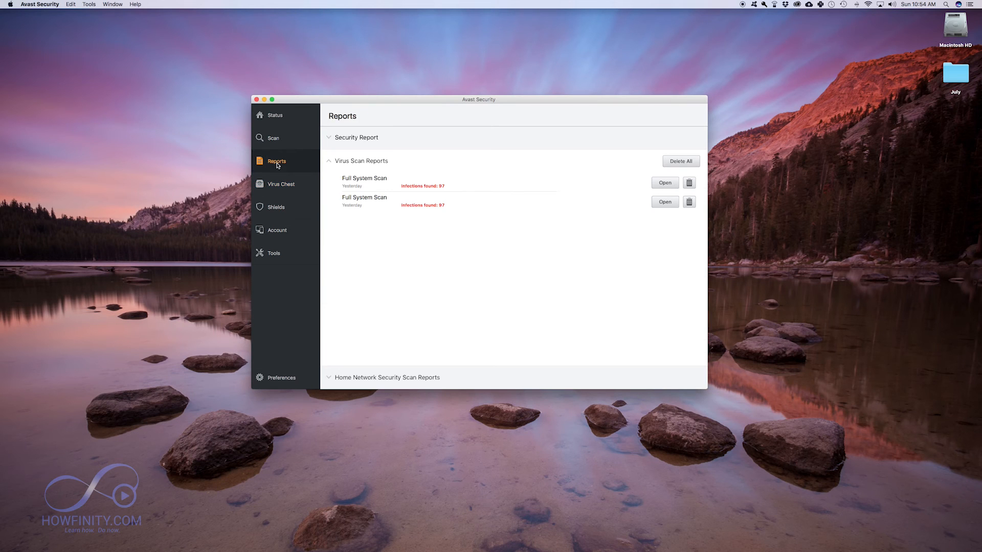
mouse_move(689, 202)
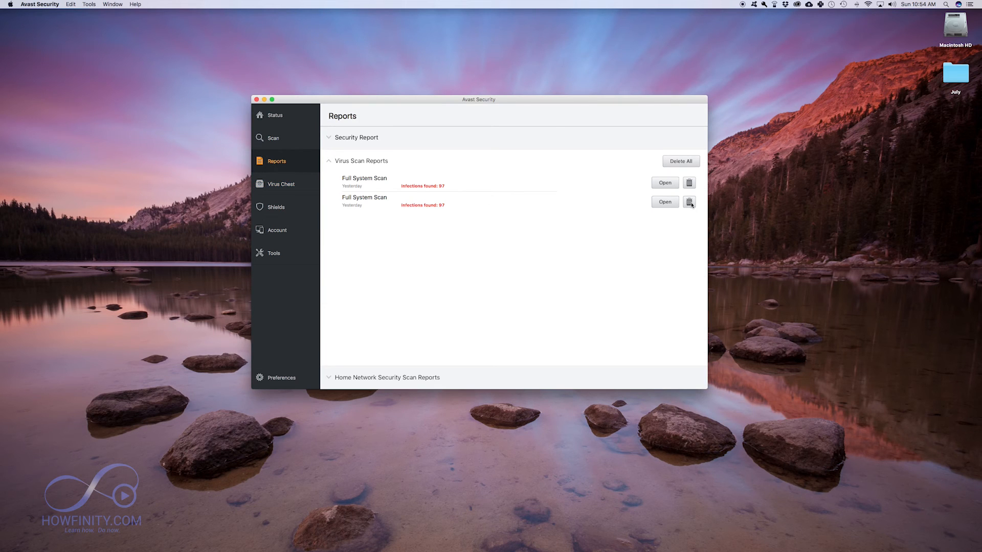
- Remove the two old Full System Scan reports from Reports
left_click(689, 201)
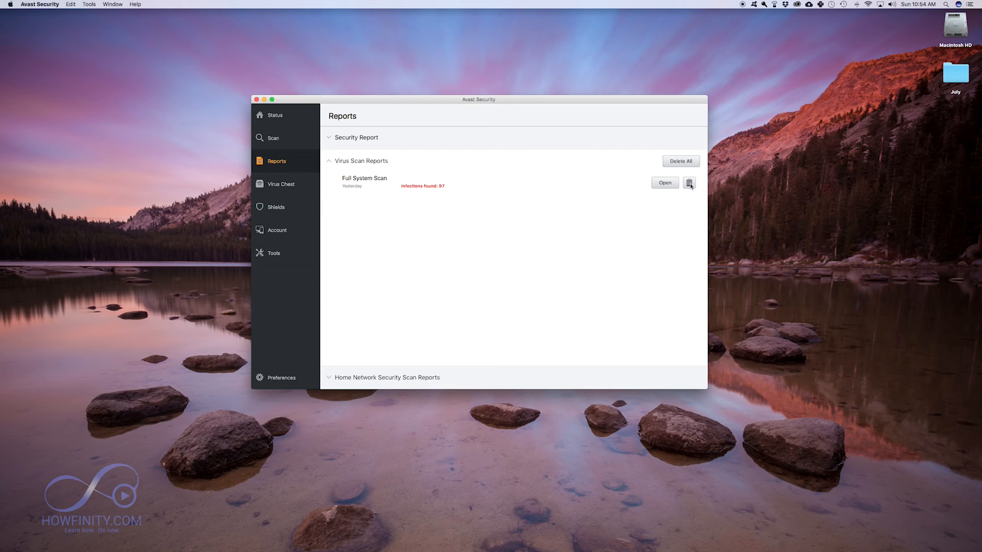
left_click(664, 182)
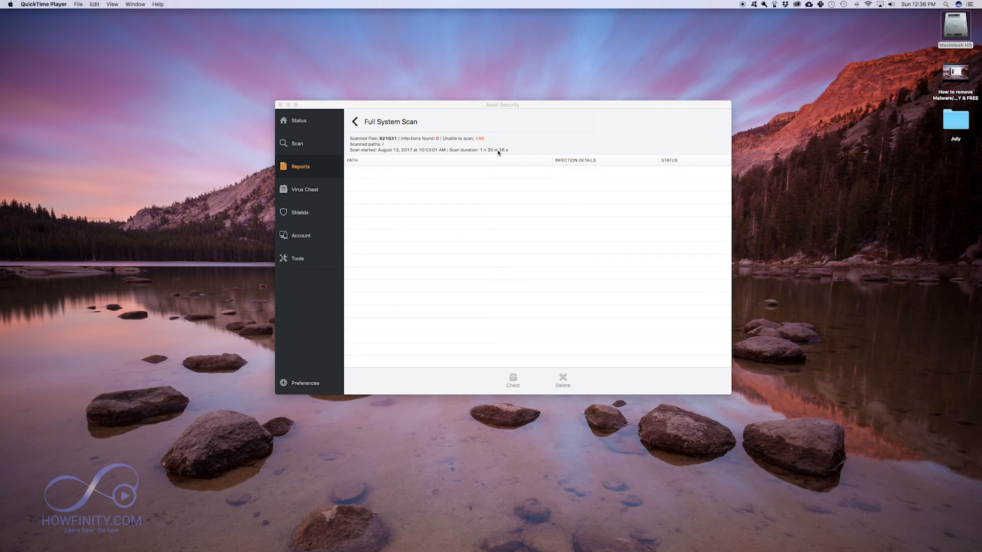
mouse_move(384, 142)
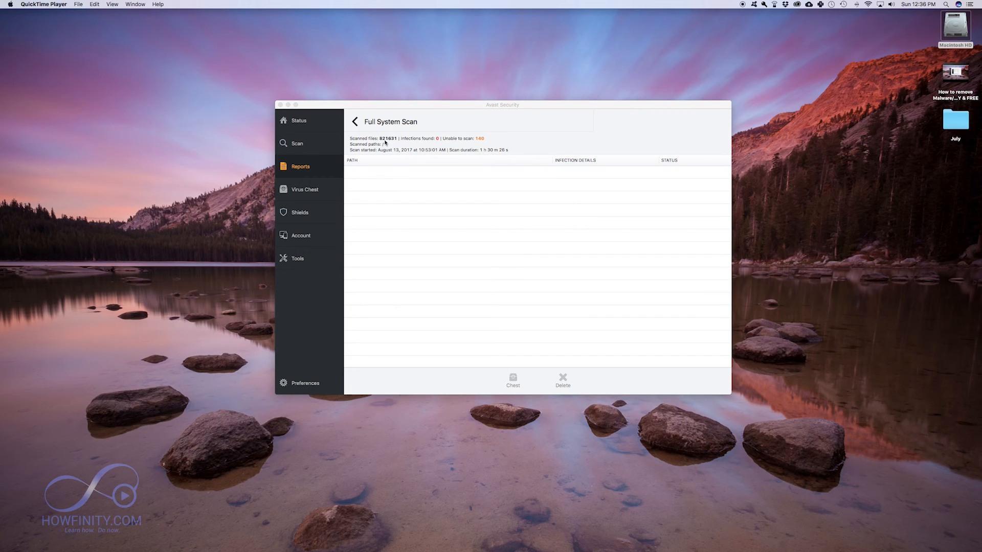
mouse_move(442, 145)
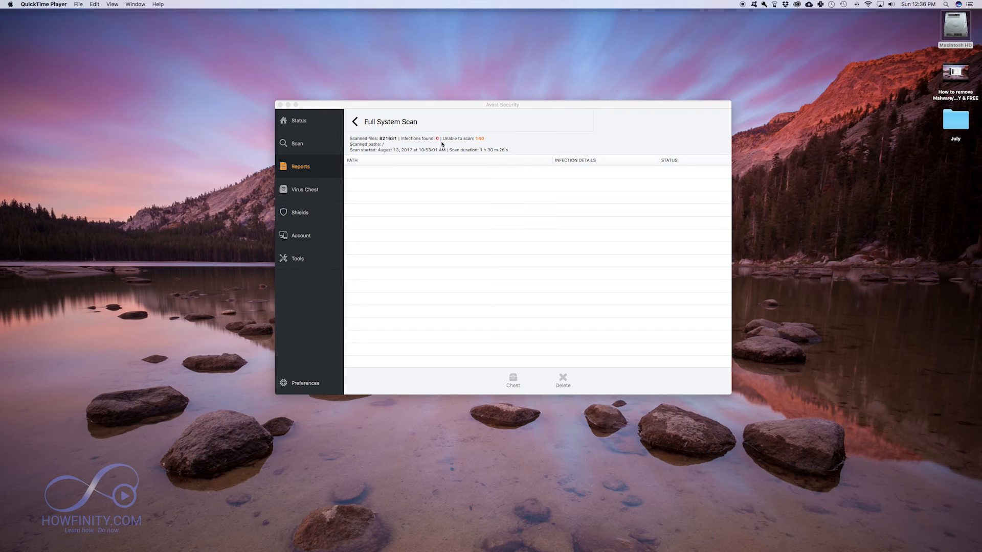
- Confirm the Virus Chest is empty, then return to the list of scan types
left_click(305, 190)
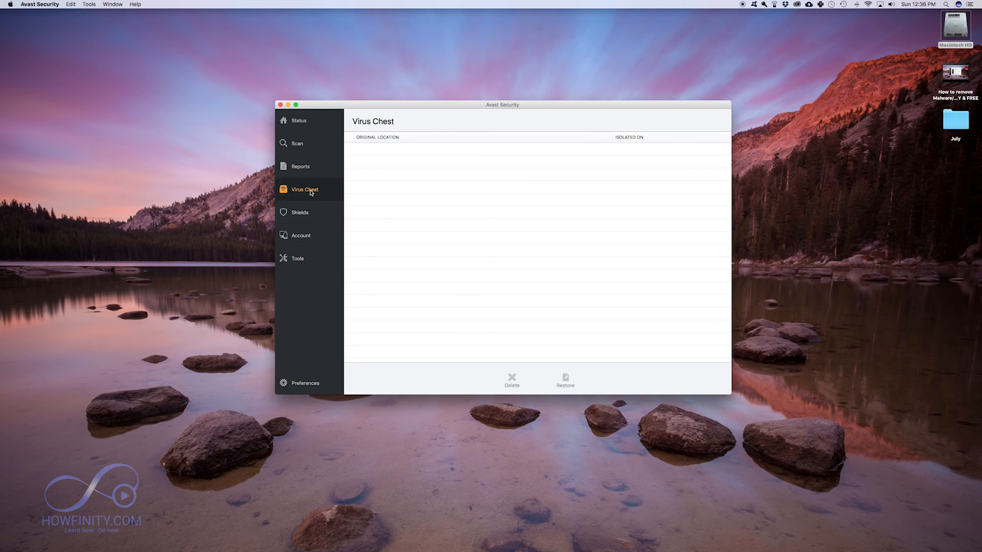
left_click(296, 143)
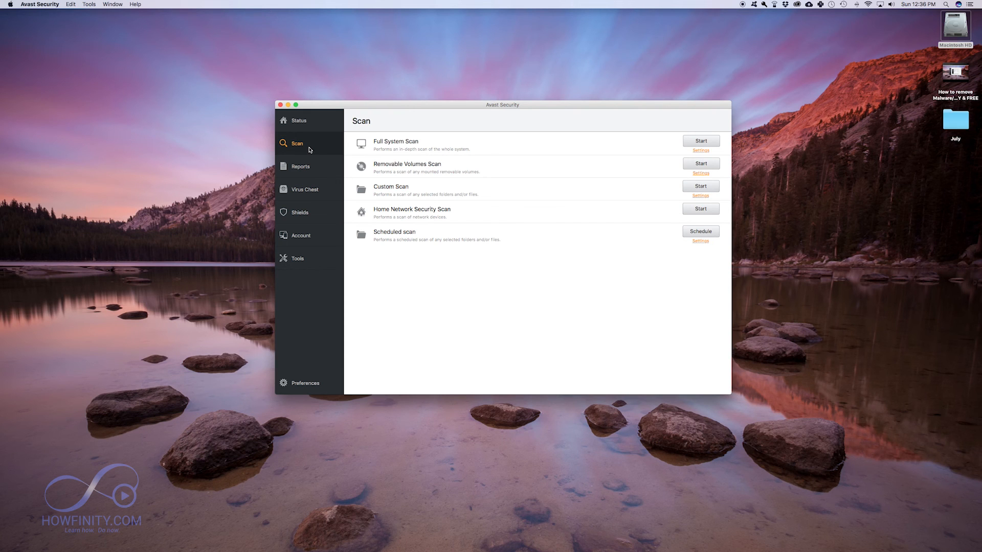
mouse_move(472, 236)
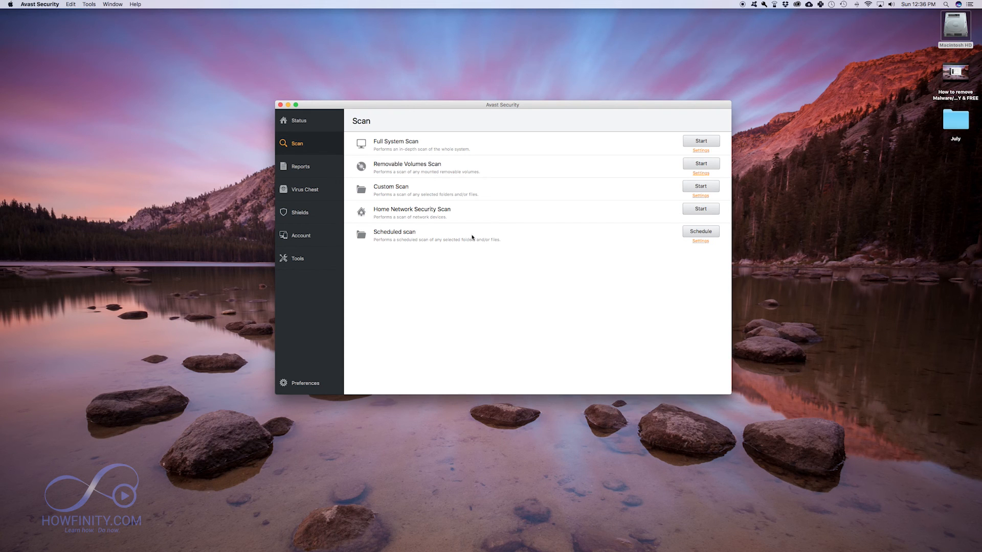
- Schedule a weekly Full System Scan on Sunday at 03:00 and return to the Status overview
left_click(700, 231)
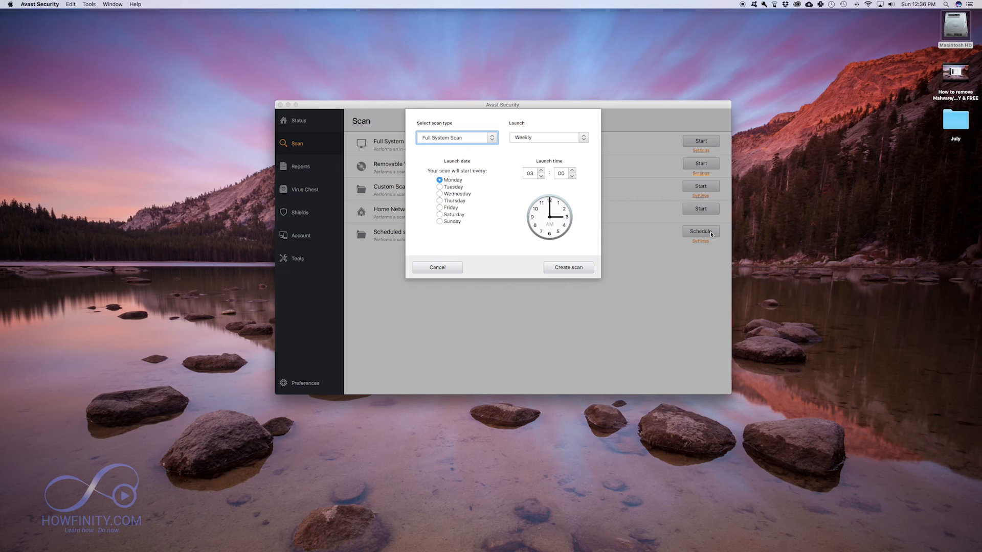
mouse_move(577, 190)
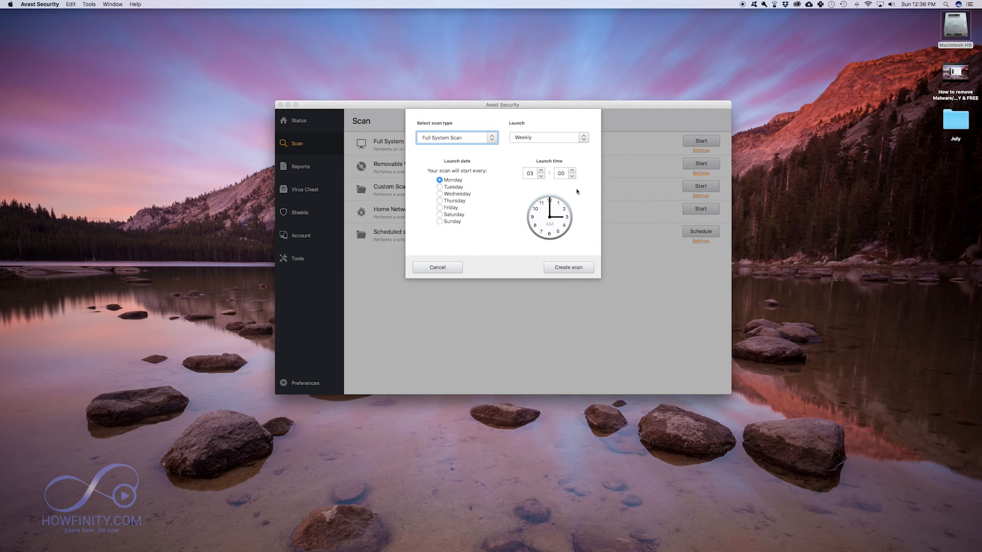
left_click(439, 221)
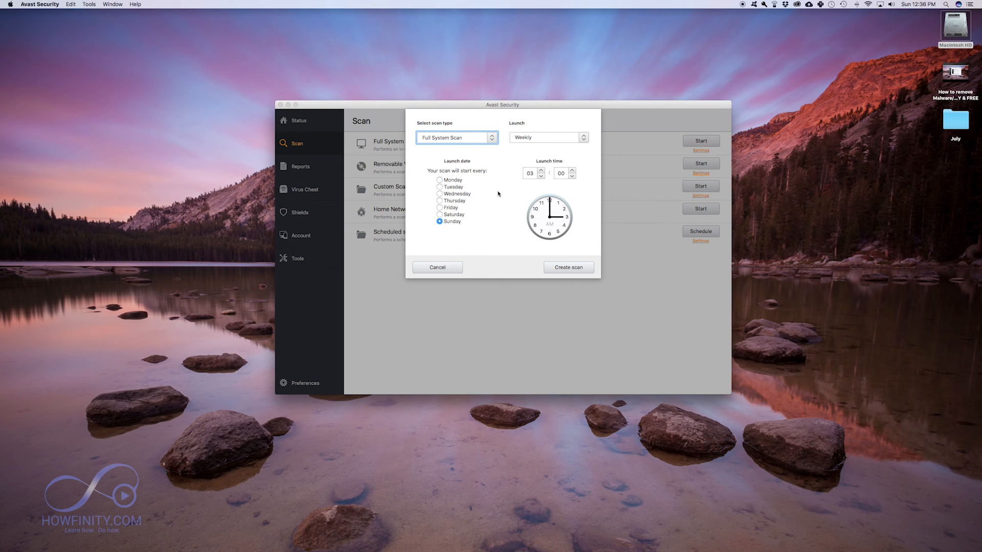
left_click(569, 267)
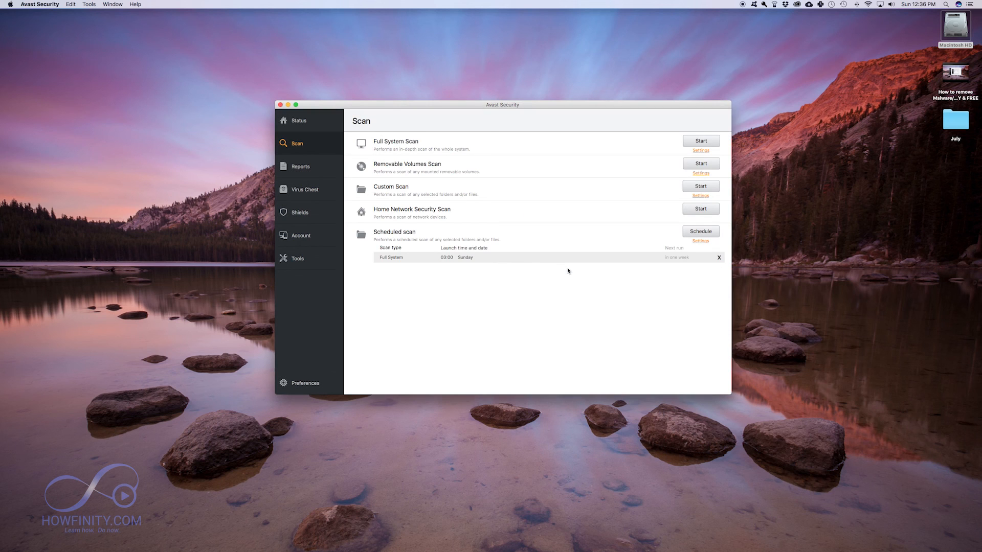
mouse_move(575, 268)
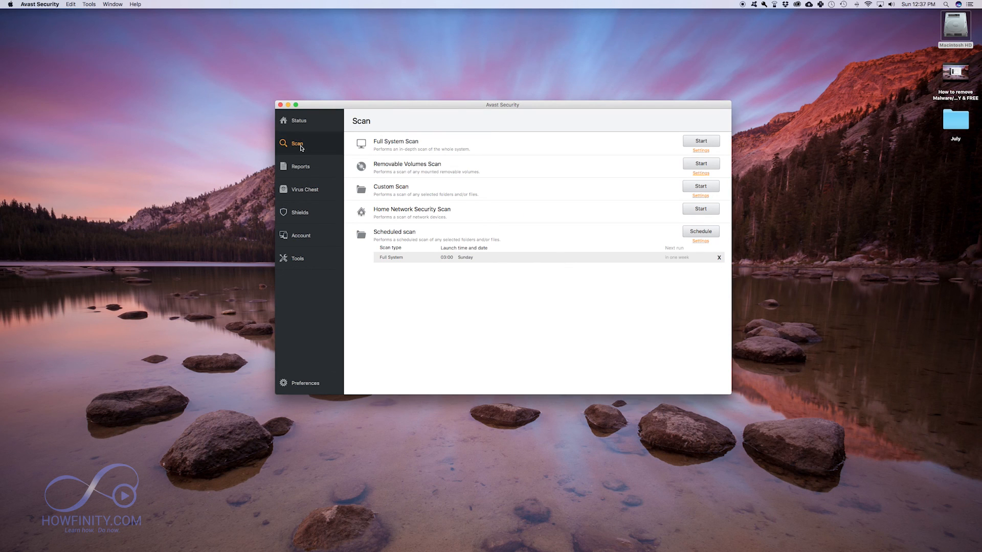
left_click(299, 120)
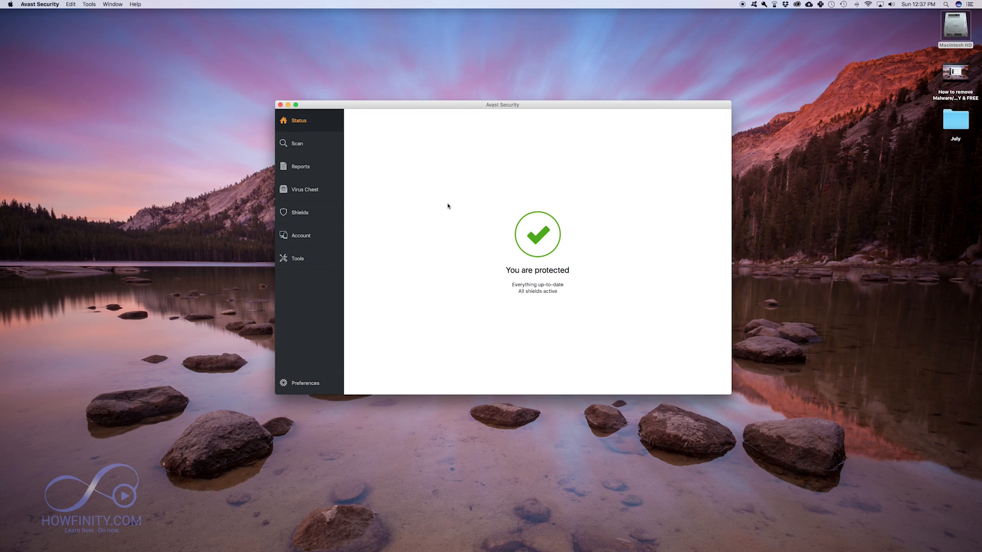